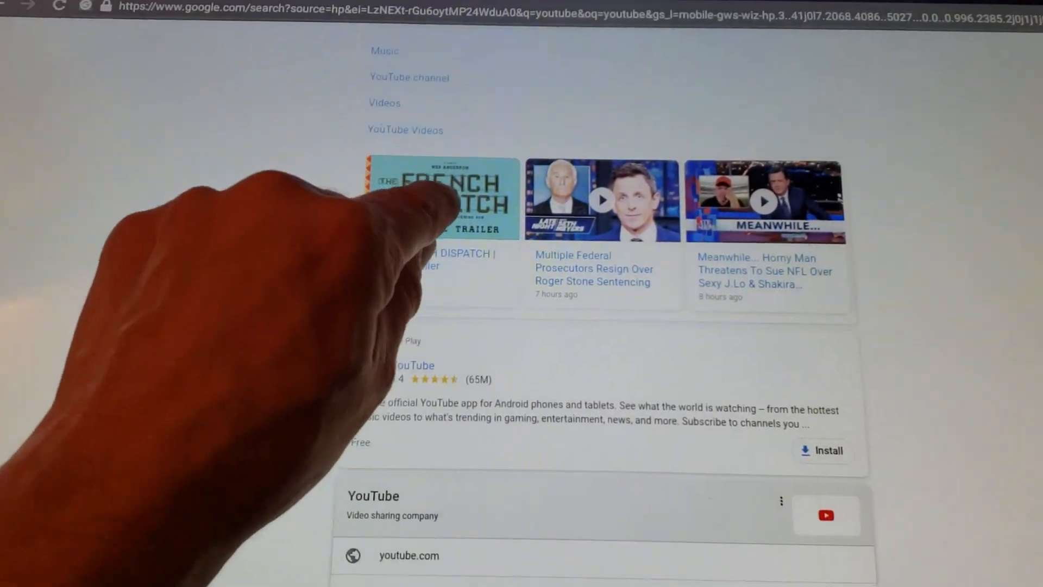
- Play 'The French Dispatch Official Trailer' from the Videos carousel in the search results
scroll(down, 3)
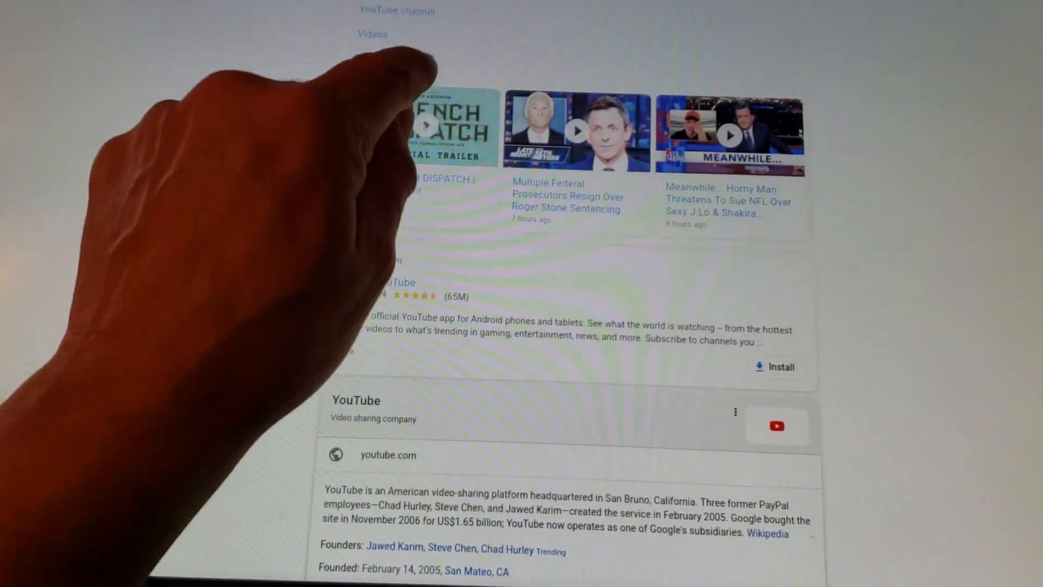
click(431, 129)
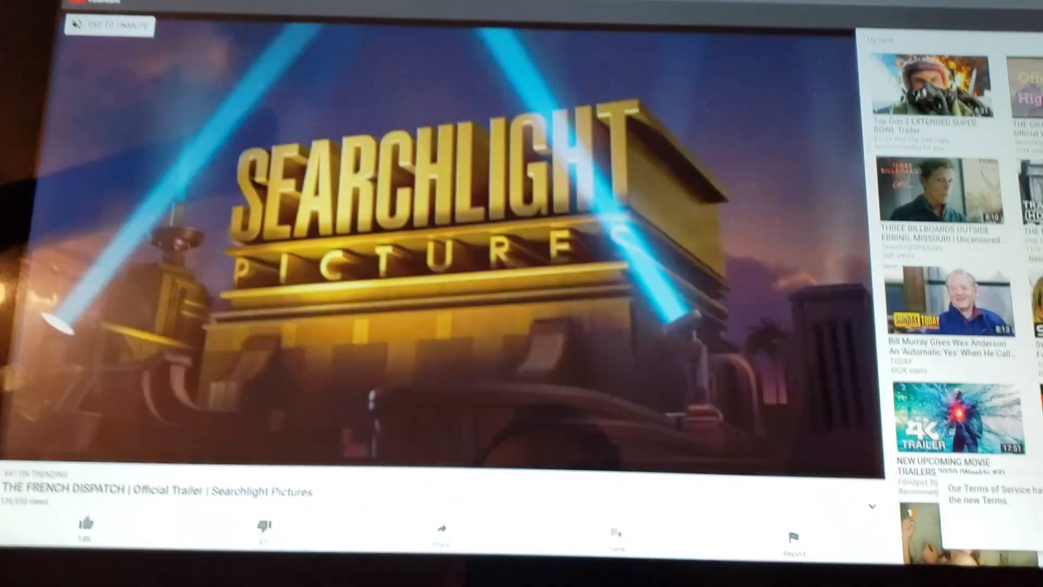